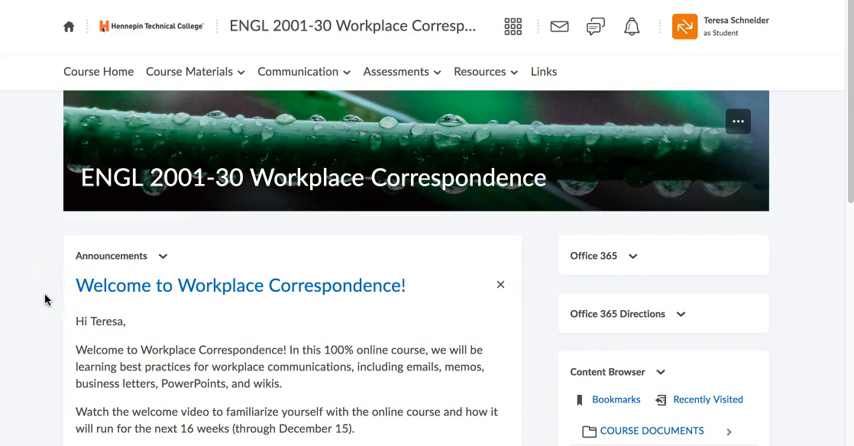
pyautogui.moveTo(420, 82)
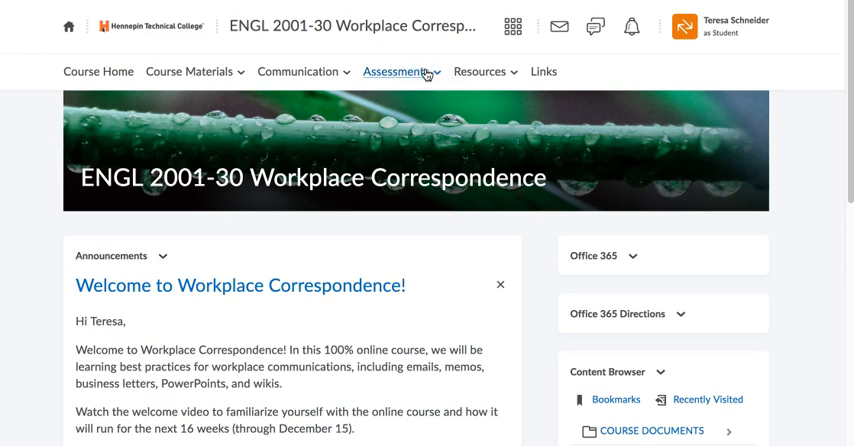
# - Expand the Assessments menu in the Workplace Correspondence course navbar
pyautogui.click(396, 71)
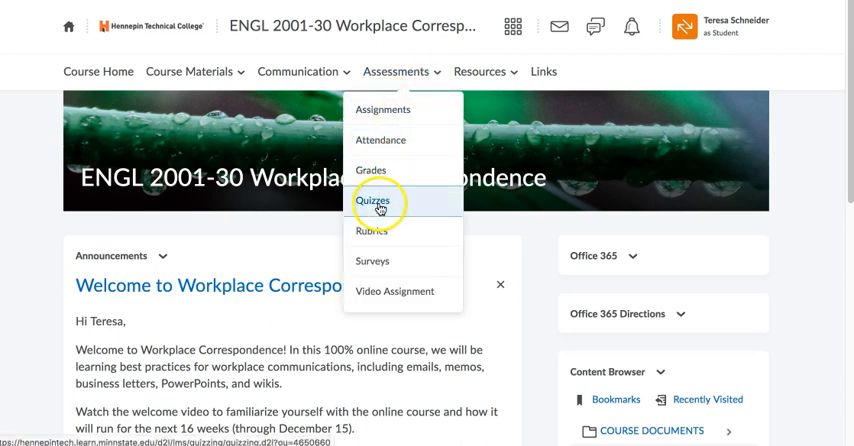
pyautogui.moveTo(372, 200)
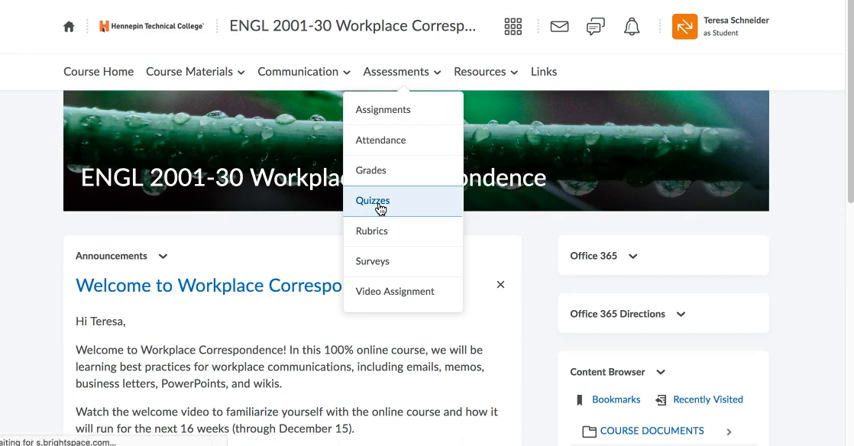
# - Open Quizzes and scroll the Quiz List down to the optional practice quizzes
pyautogui.click(373, 201)
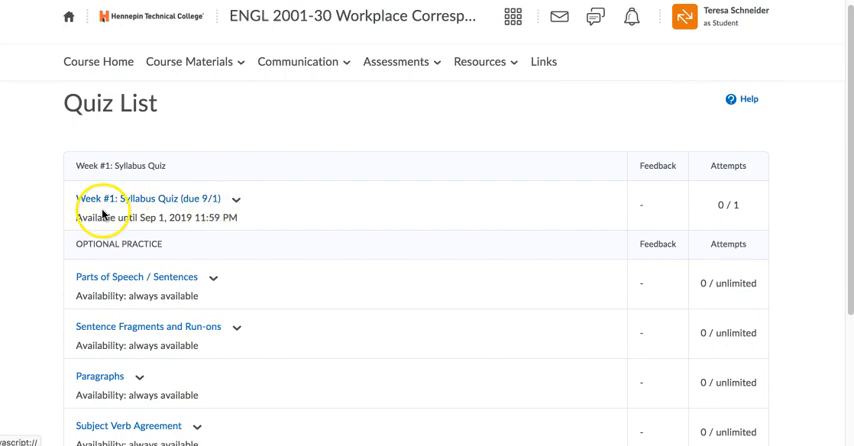
pyautogui.scroll(-3)
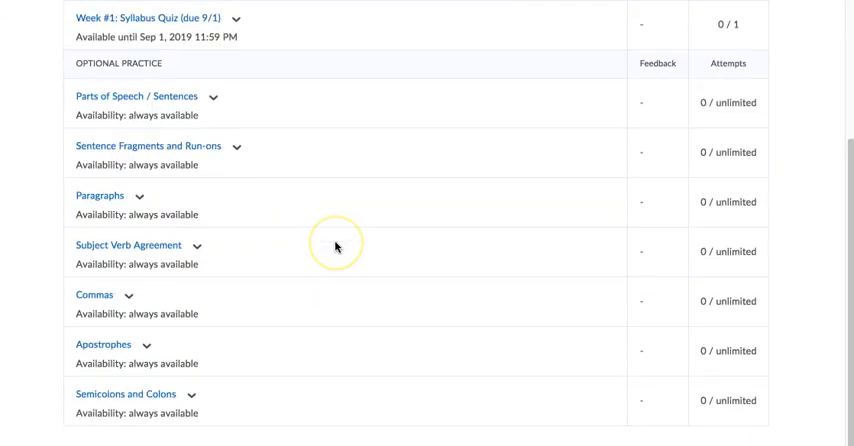
pyautogui.moveTo(336, 247)
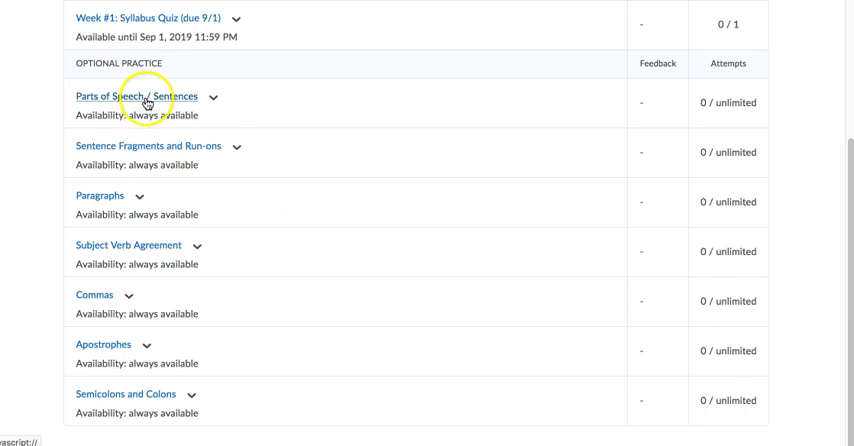
# - Open the Parts of Speech / Sentences quiz summary and read its unlimited-attempts details and instructions
pyautogui.click(123, 96)
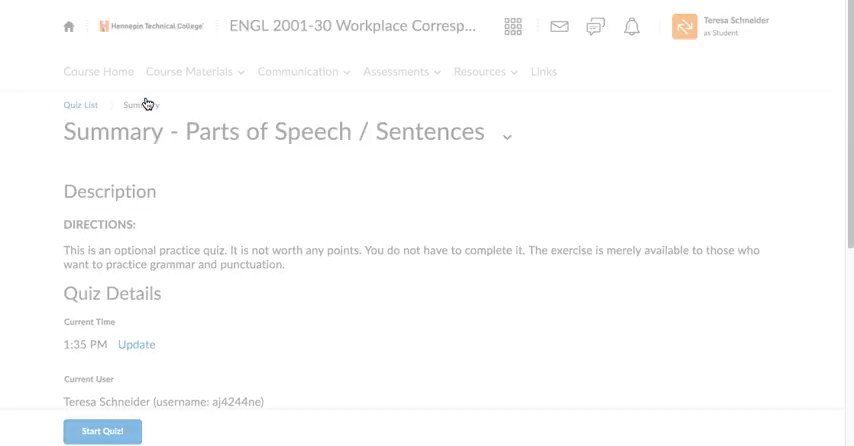
pyautogui.scroll(-3)
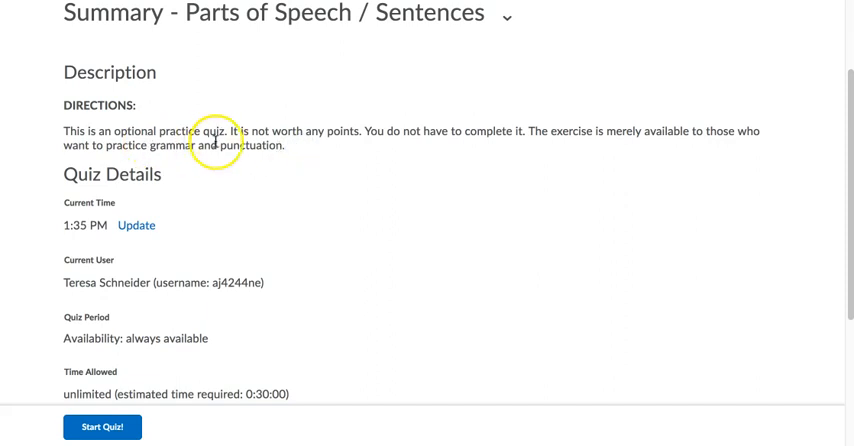
pyautogui.scroll(-3)
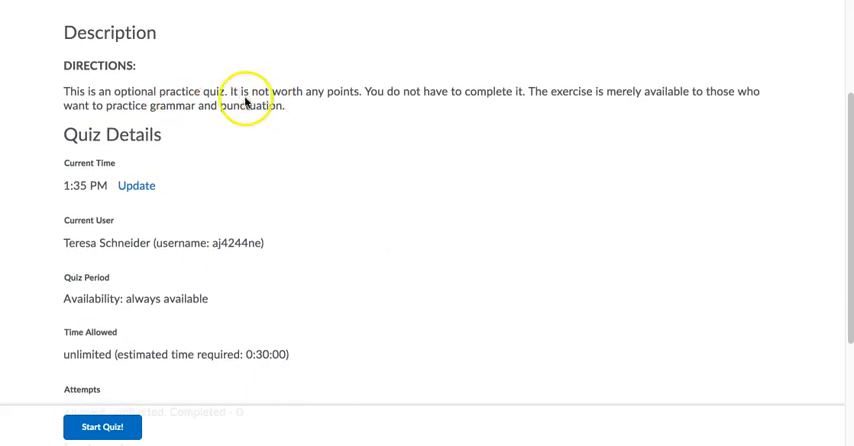
pyautogui.moveTo(309, 94)
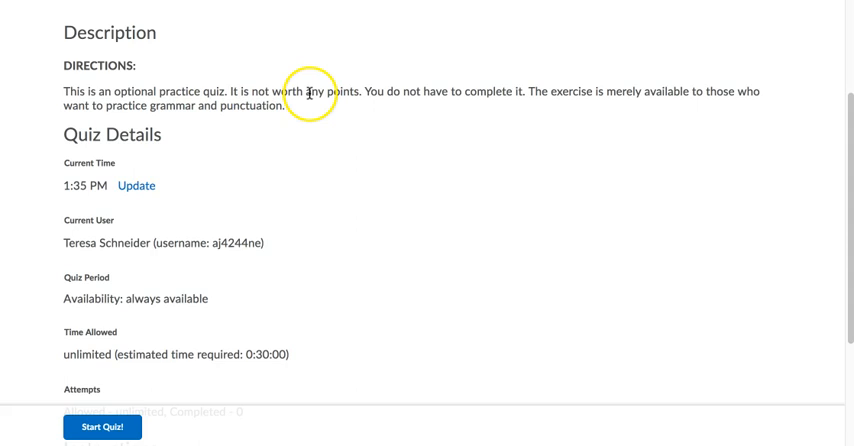
pyautogui.moveTo(474, 103)
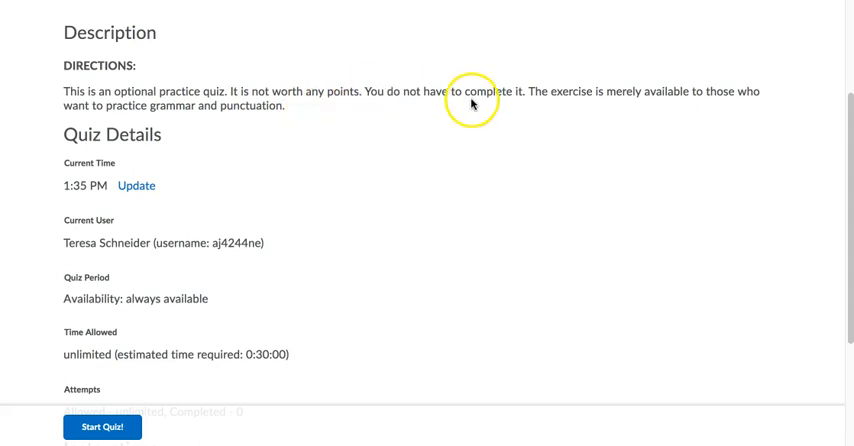
pyautogui.scroll(-3)
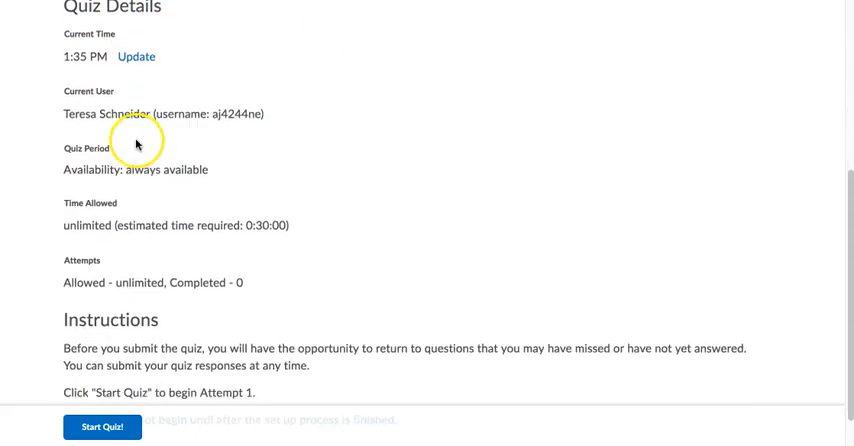
pyautogui.moveTo(97, 210)
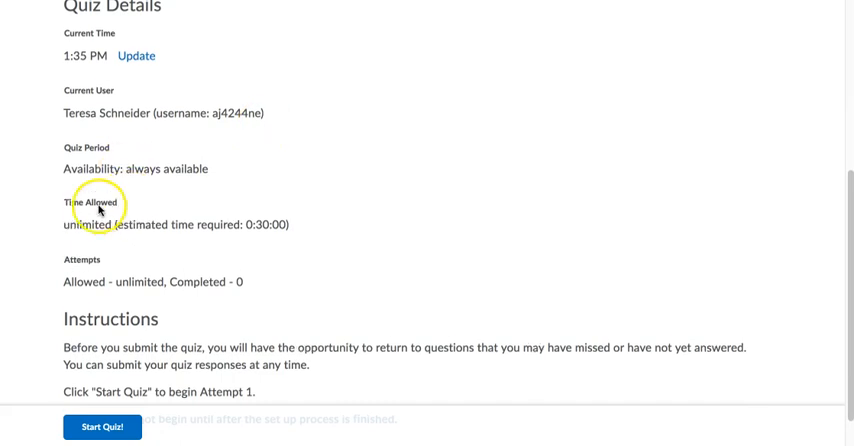
pyautogui.scroll(3)
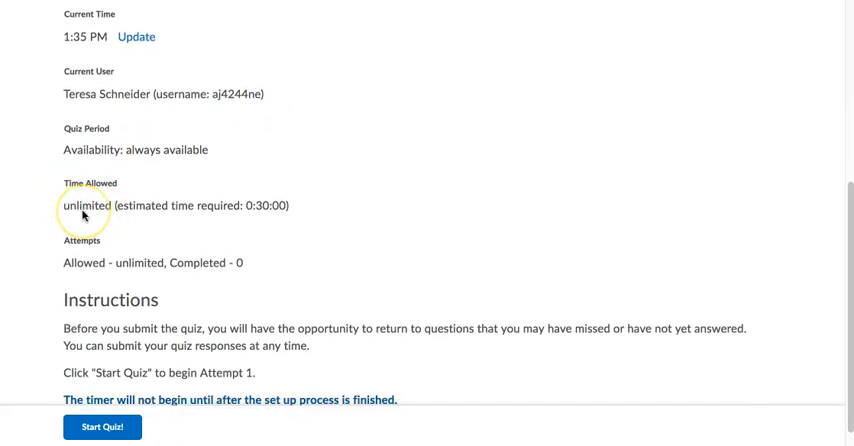
pyautogui.moveTo(83, 215)
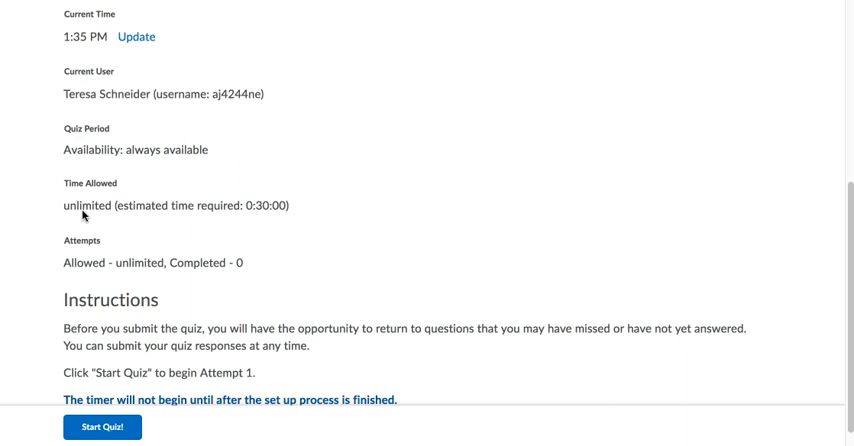
pyautogui.moveTo(127, 214)
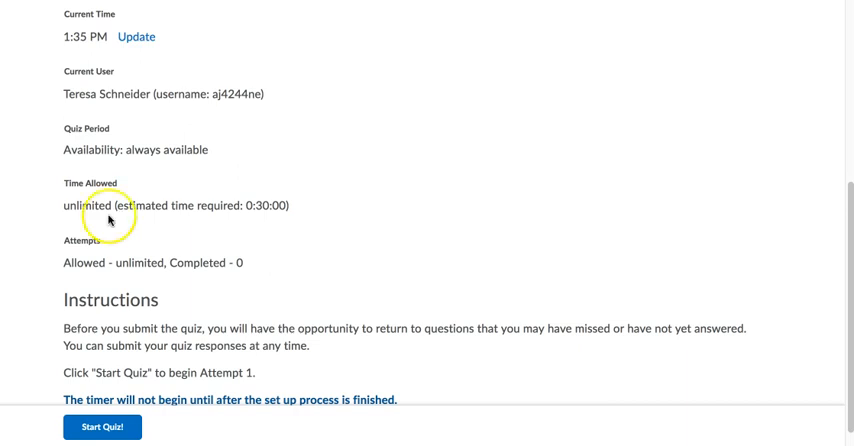
pyautogui.moveTo(102, 214)
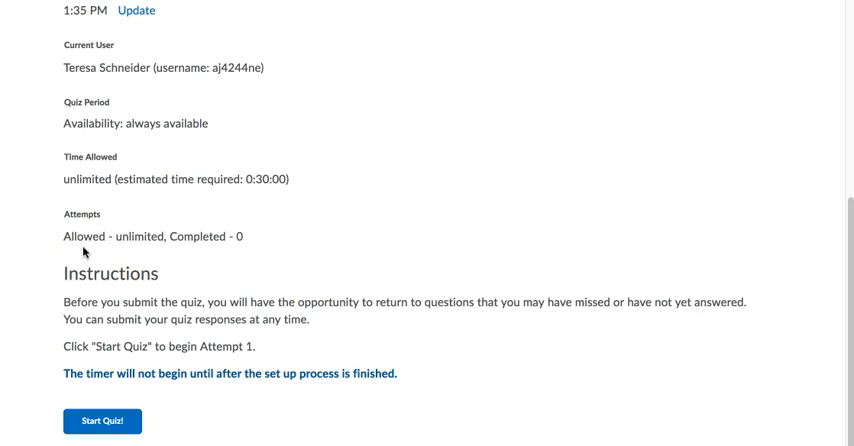
pyautogui.moveTo(108, 250)
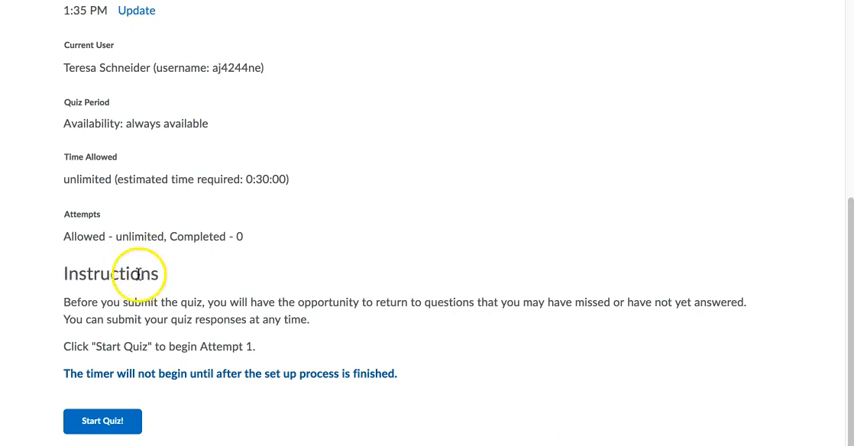
pyautogui.moveTo(265, 348)
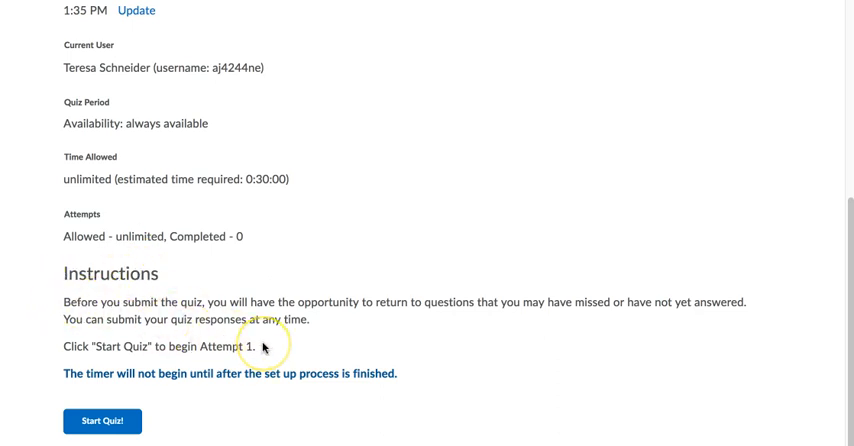
pyautogui.moveTo(264, 347)
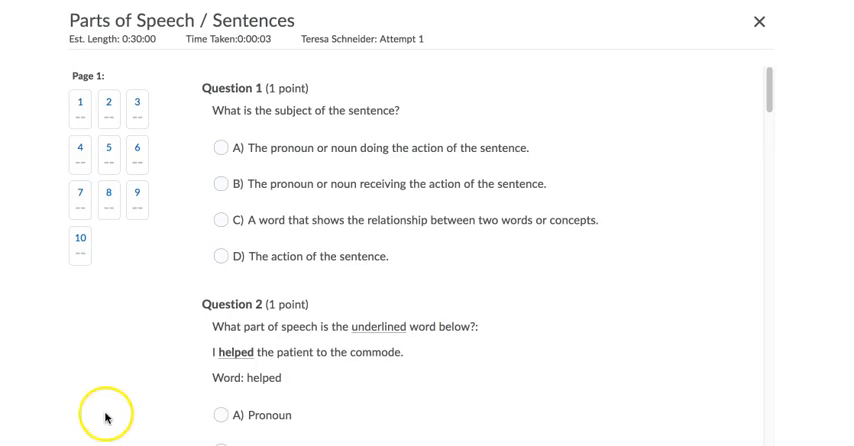
# - Work down through attempt 1's questions, answering them while scrolling
pyautogui.scroll(-3)
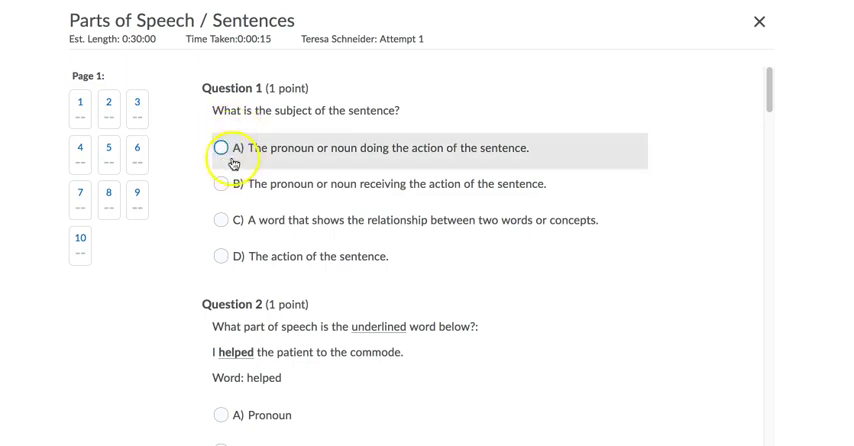
pyautogui.scroll(-3)
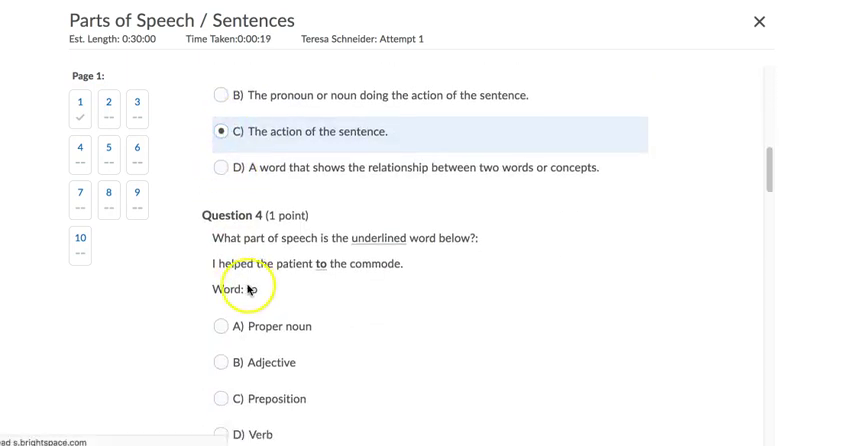
pyautogui.scroll(-3)
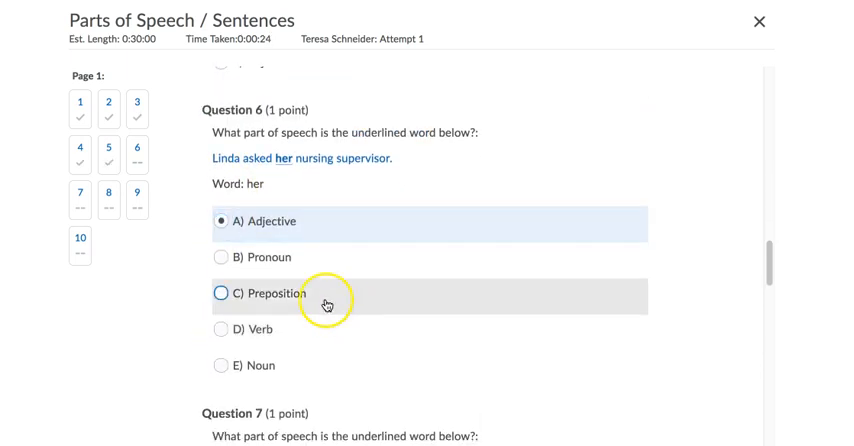
pyautogui.scroll(-3)
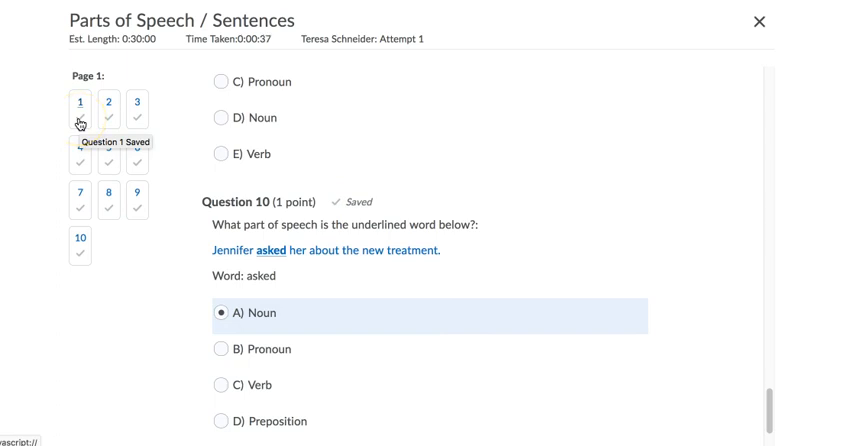
pyautogui.moveTo(184, 193)
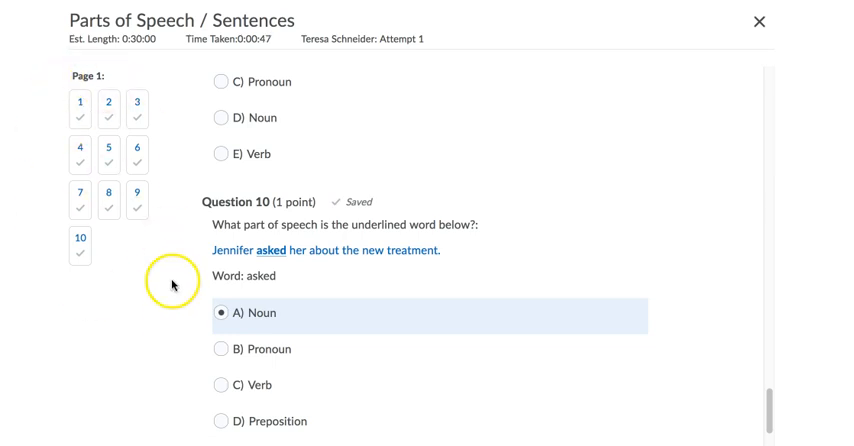
# - Scroll to the attempt's end, confirming 10 of 10 questions saved
pyautogui.scroll(-3)
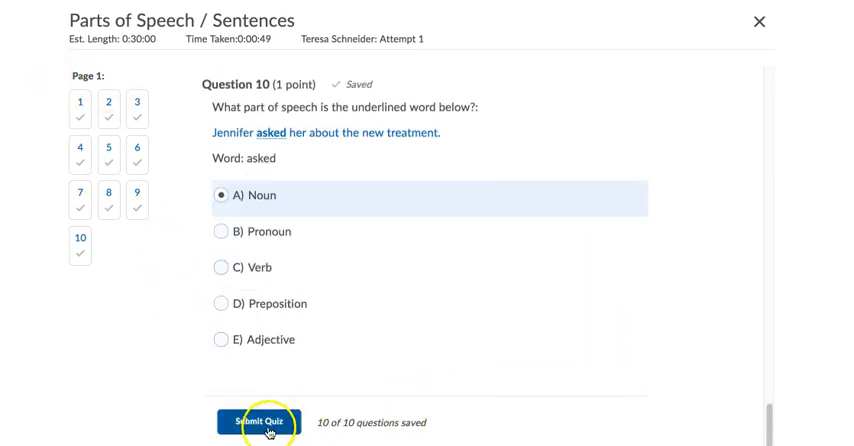
pyautogui.moveTo(420, 435)
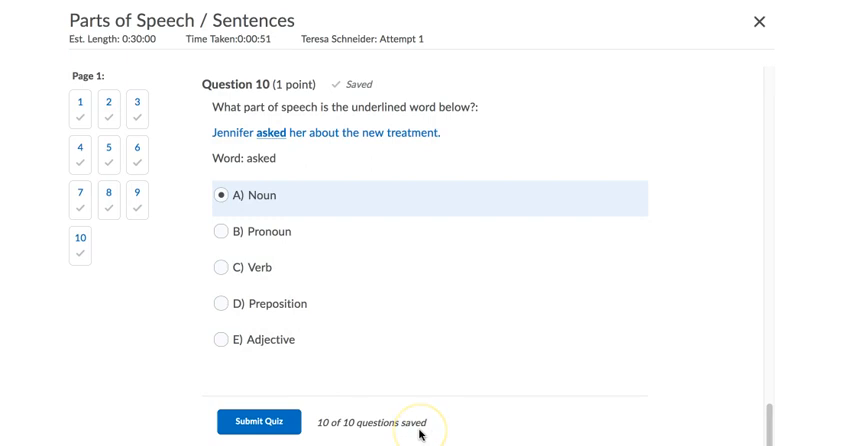
pyautogui.moveTo(340, 443)
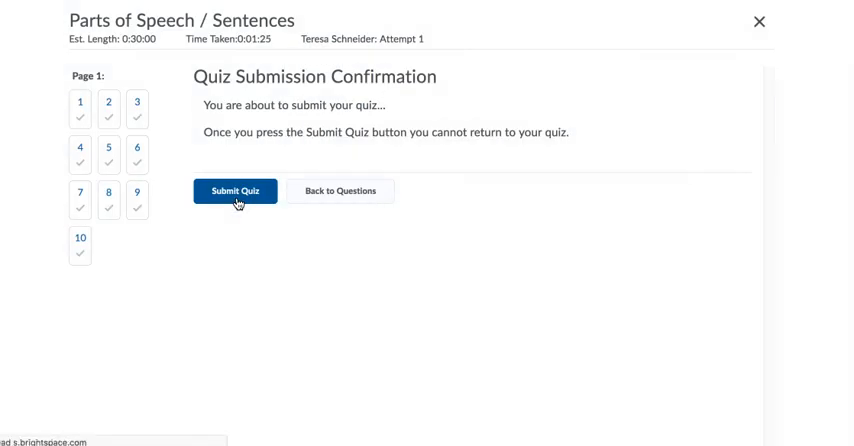
pyautogui.click(234, 190)
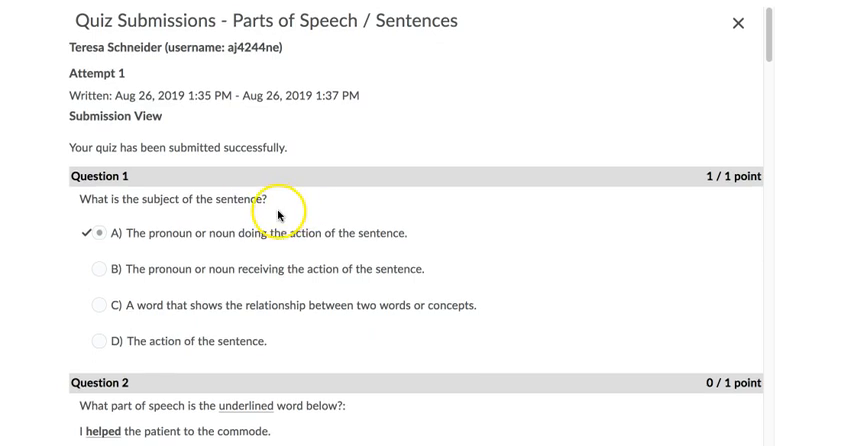
pyautogui.scroll(-3)
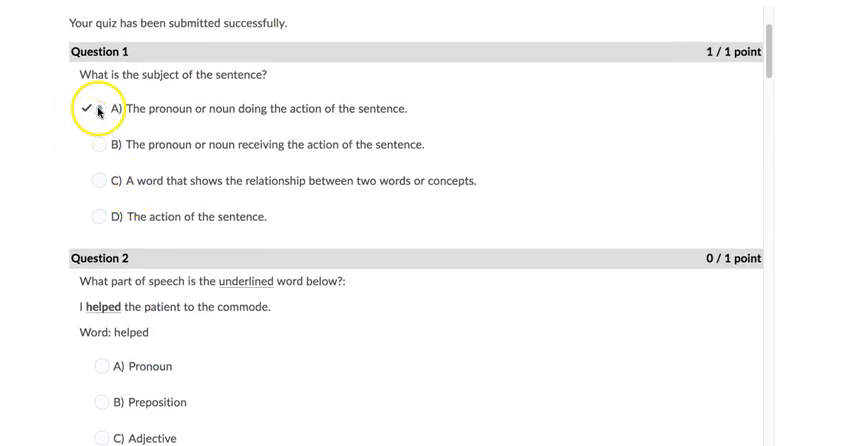
pyautogui.scroll(-3)
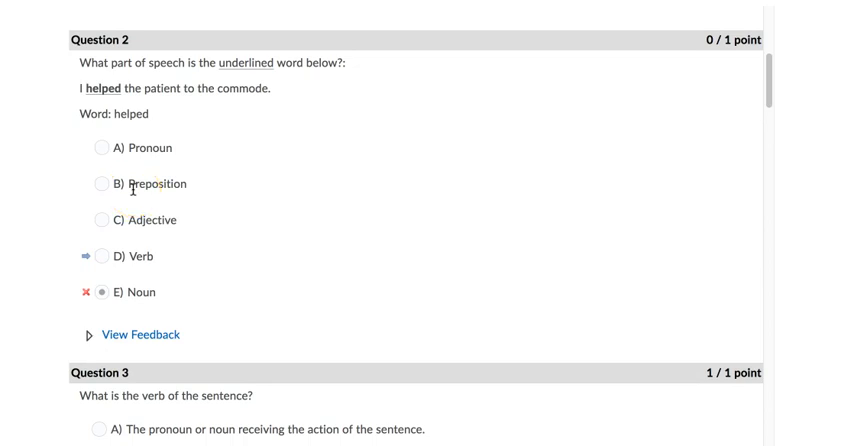
pyautogui.scroll(-3)
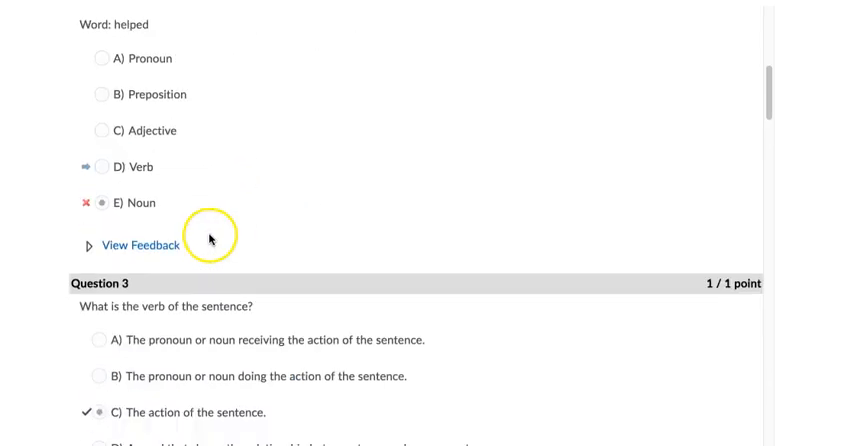
pyautogui.scroll(3)
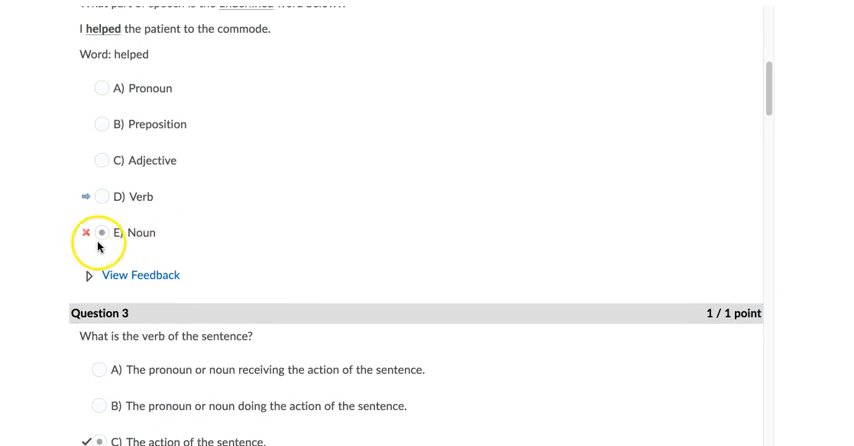
pyautogui.moveTo(100, 205)
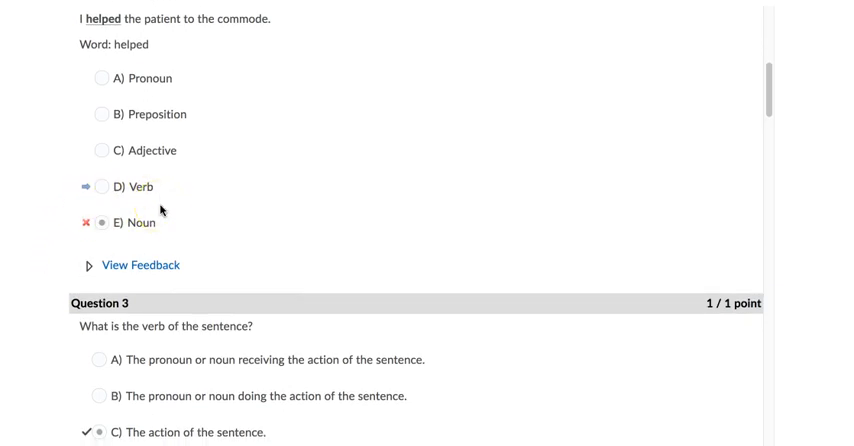
# - Reveal Question 2's feedback and scroll through the results, showing a 2 / 10 grade
pyautogui.click(140, 265)
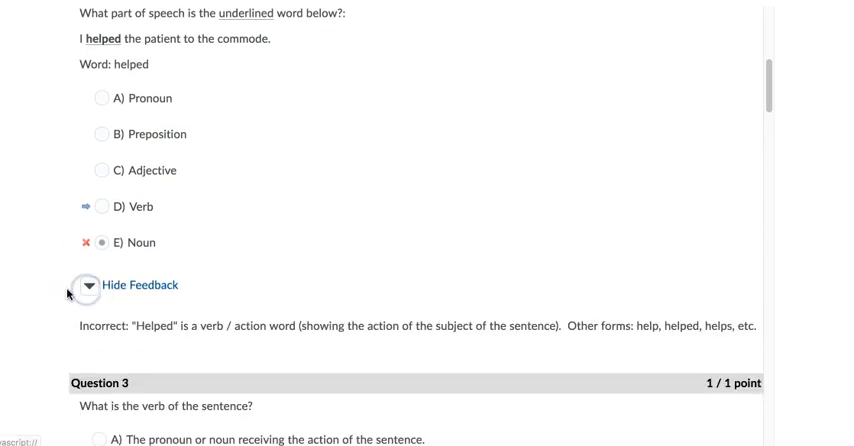
pyautogui.moveTo(65, 322)
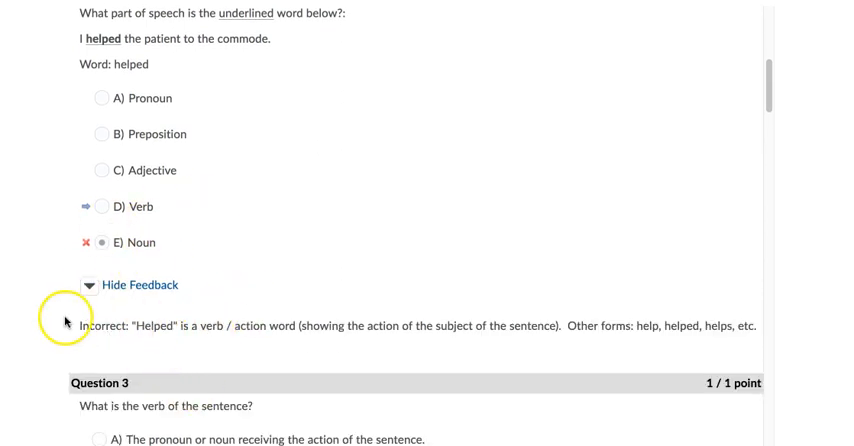
pyautogui.moveTo(56, 302)
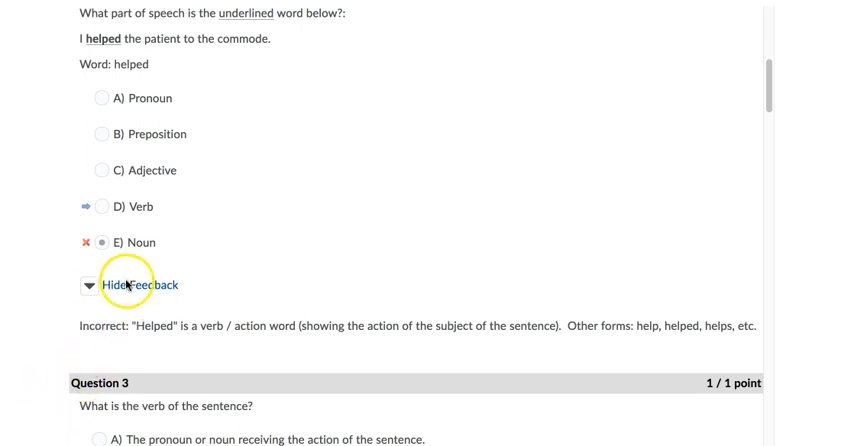
pyautogui.moveTo(127, 343)
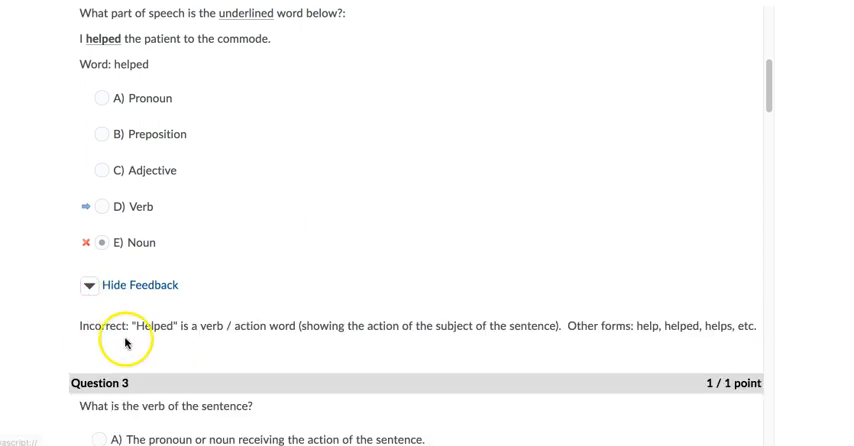
pyautogui.moveTo(118, 238)
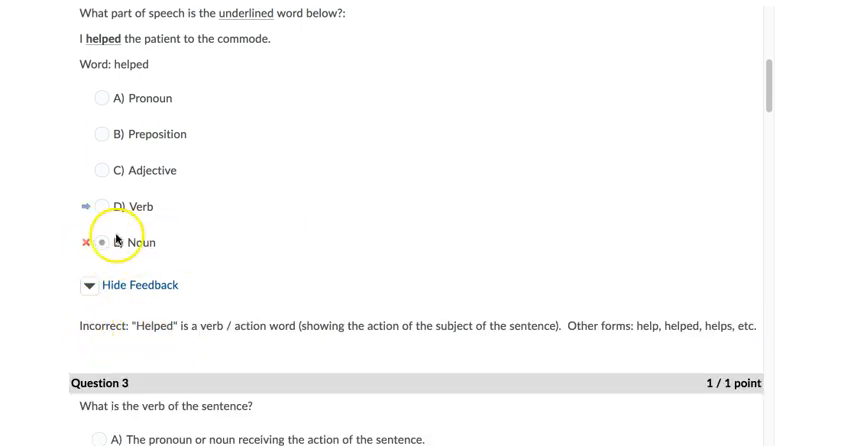
pyautogui.moveTo(189, 340)
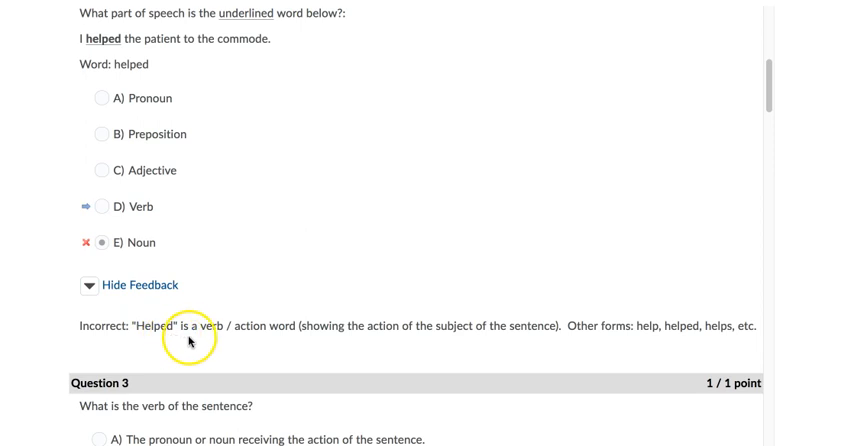
pyautogui.moveTo(288, 343)
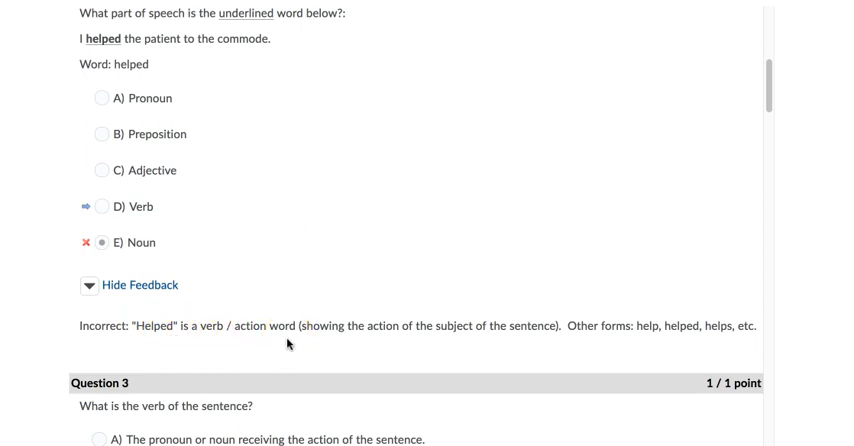
pyautogui.scroll(-3)
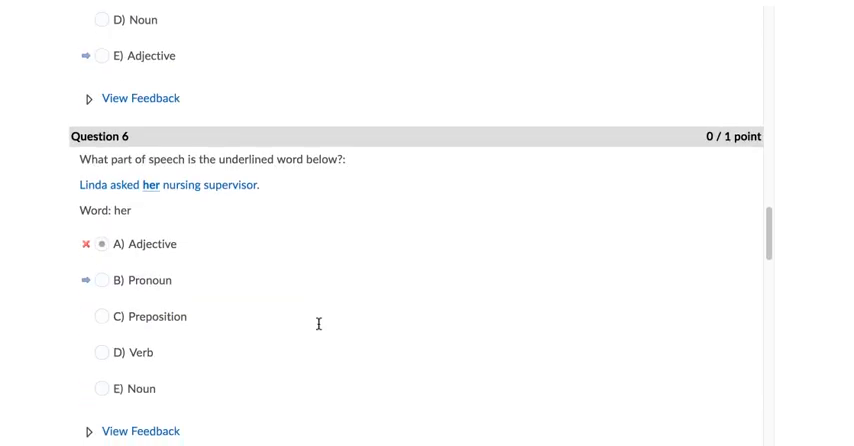
pyautogui.scroll(-3)
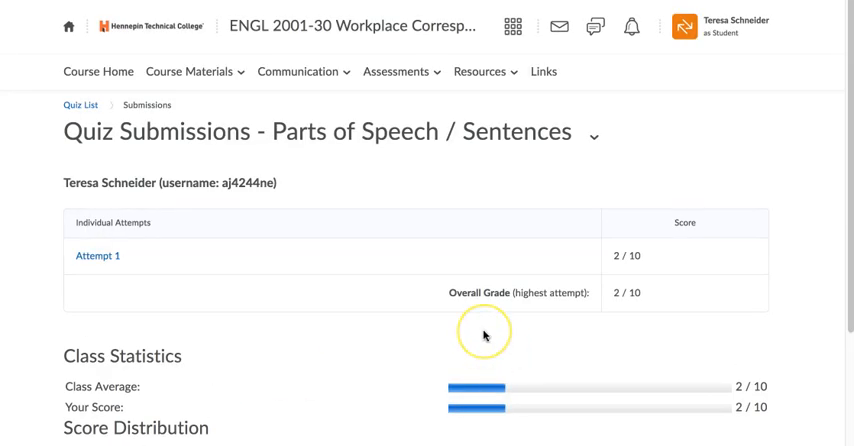
pyautogui.moveTo(484, 335)
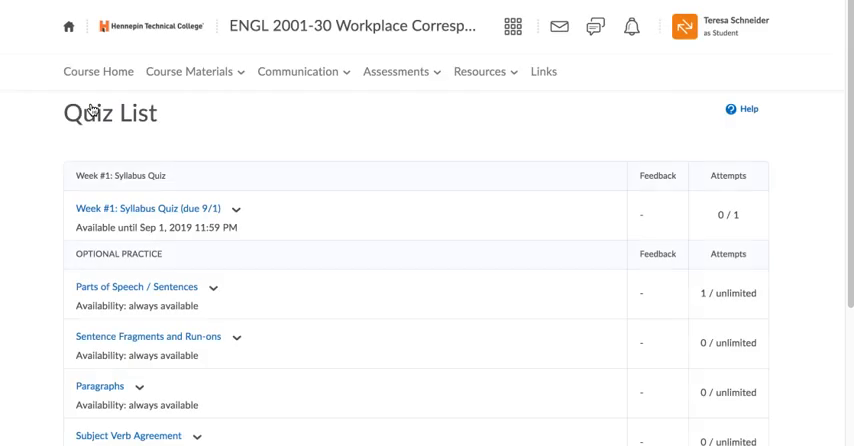
pyautogui.scroll(-3)
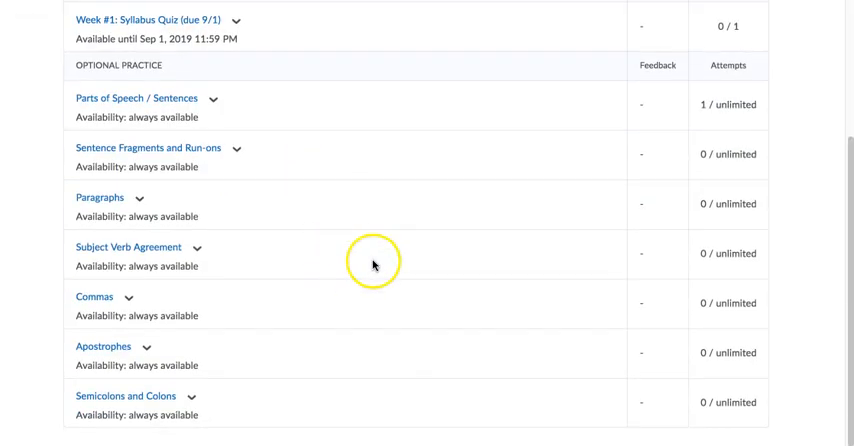
pyautogui.moveTo(703, 106)
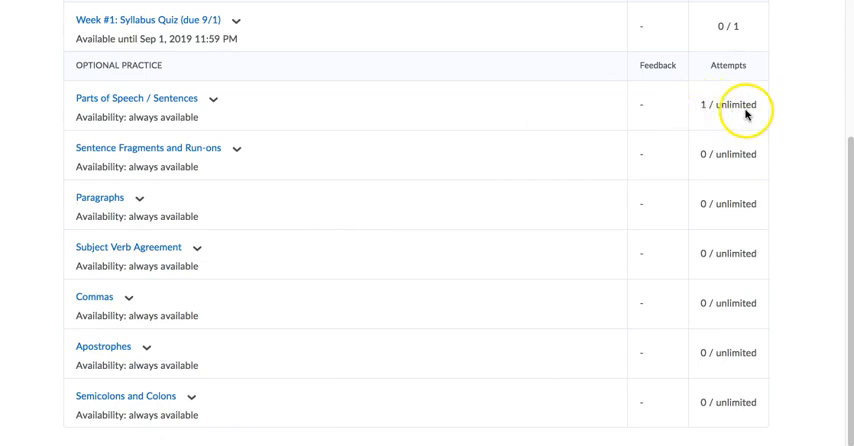
pyautogui.moveTo(238, 65)
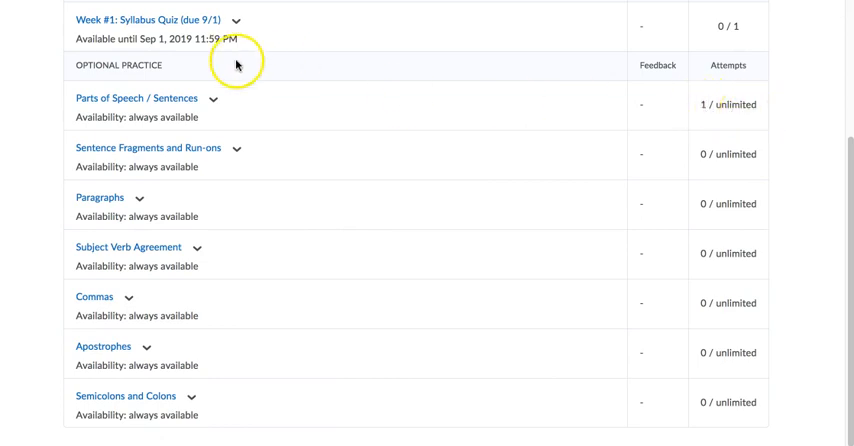
pyautogui.moveTo(216, 103)
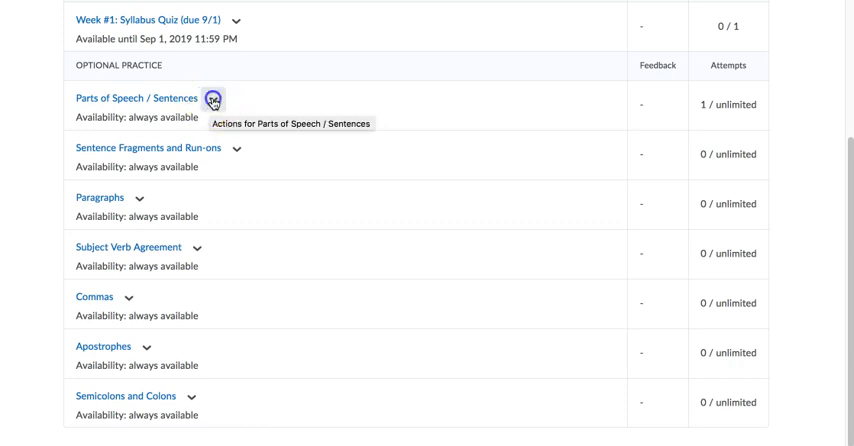
# - Choose Submissions for Parts of Speech / Sentences, showing attempt 1 at 2 / 10 with class statistics
pyautogui.click(213, 104)
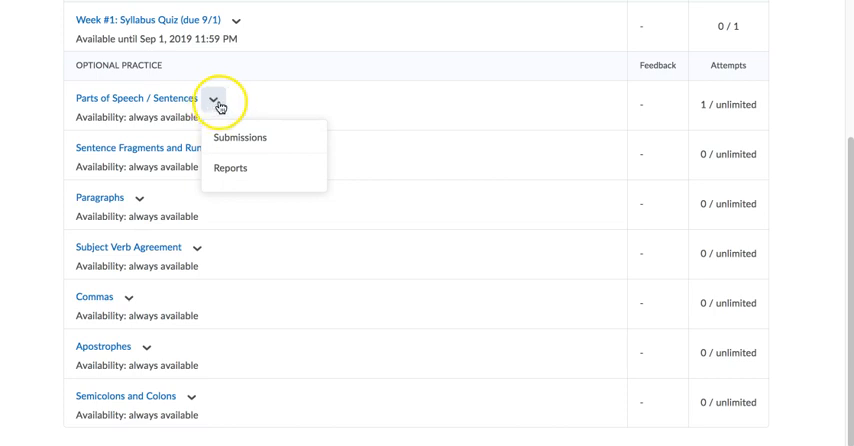
pyautogui.click(212, 103)
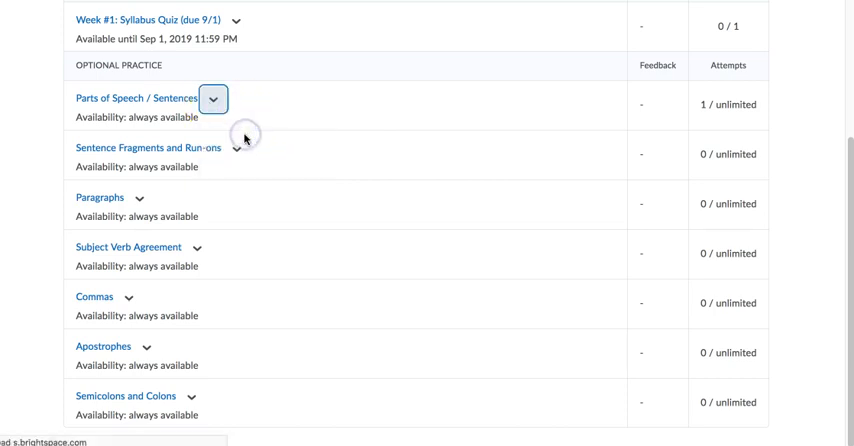
pyautogui.click(131, 99)
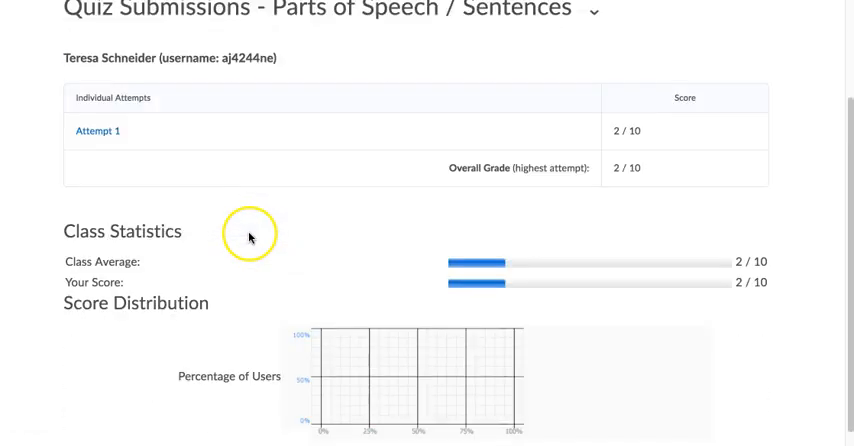
pyautogui.scroll(3)
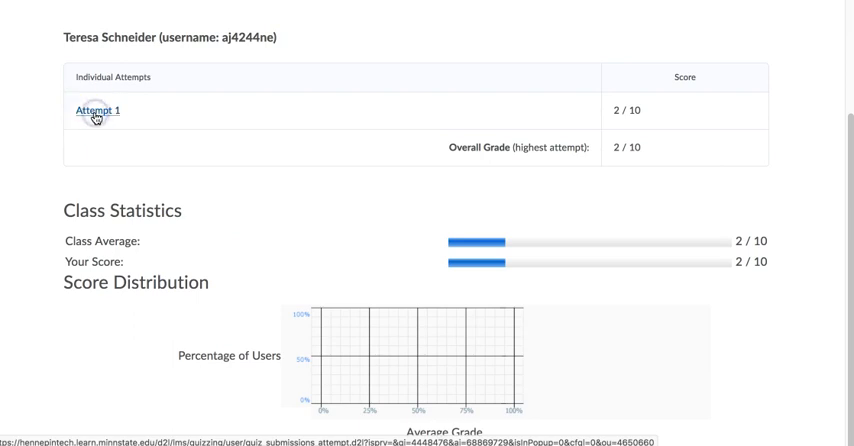
# - Open Attempt 1 and scroll its graded answers down to Question 10 and the 2 / 10 score
pyautogui.click(96, 111)
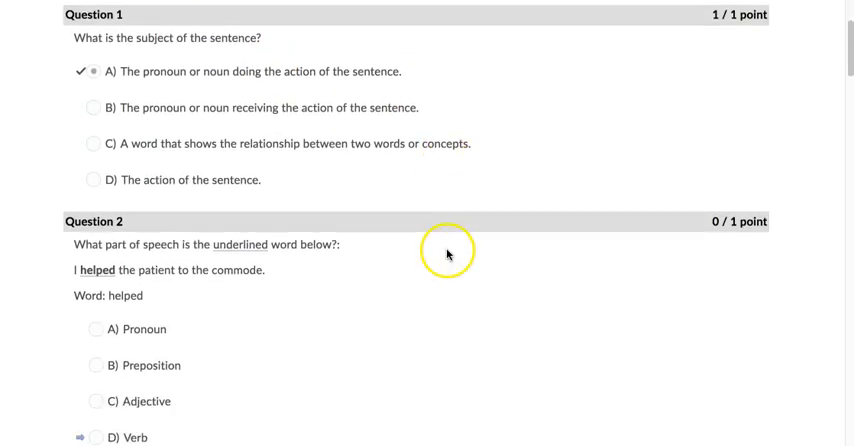
pyautogui.scroll(-3)
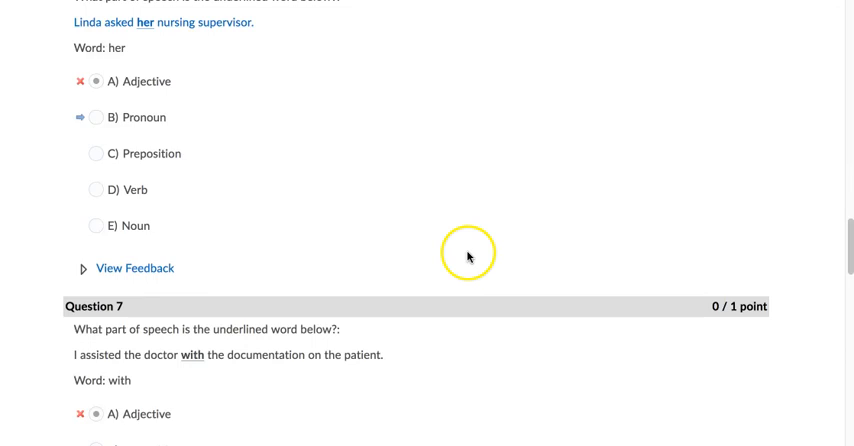
pyautogui.scroll(-3)
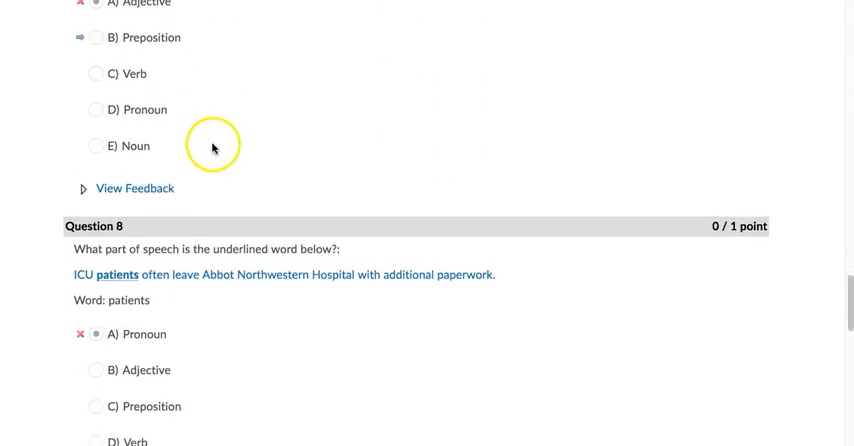
pyautogui.scroll(-3)
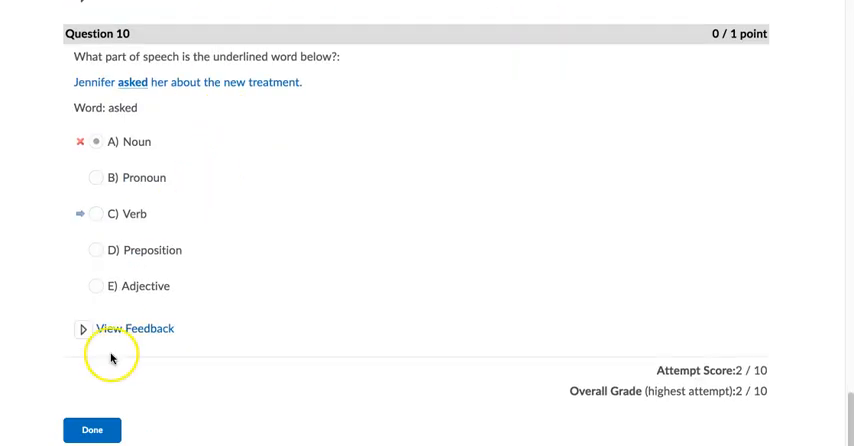